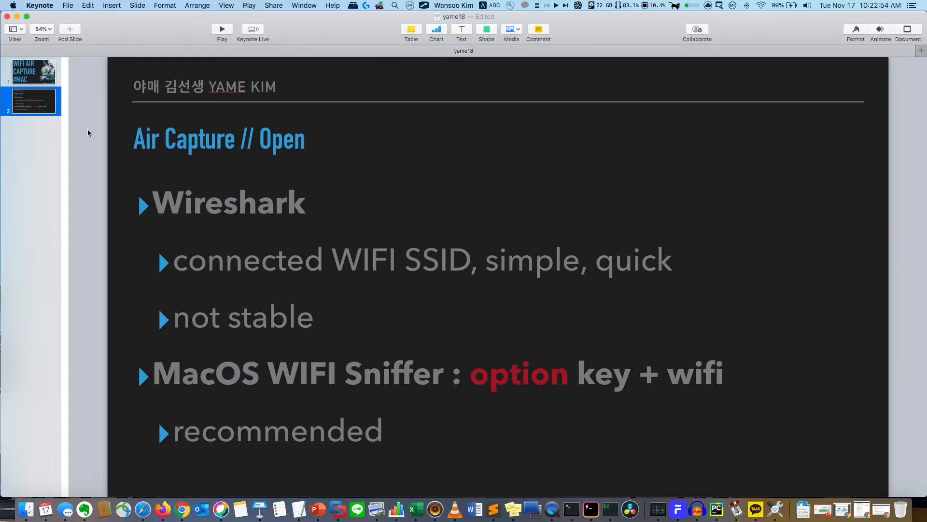
Highlight words on the Keynote slide, then show extended Wi-Fi details for douglas.mgmt.
double_click(228, 203)
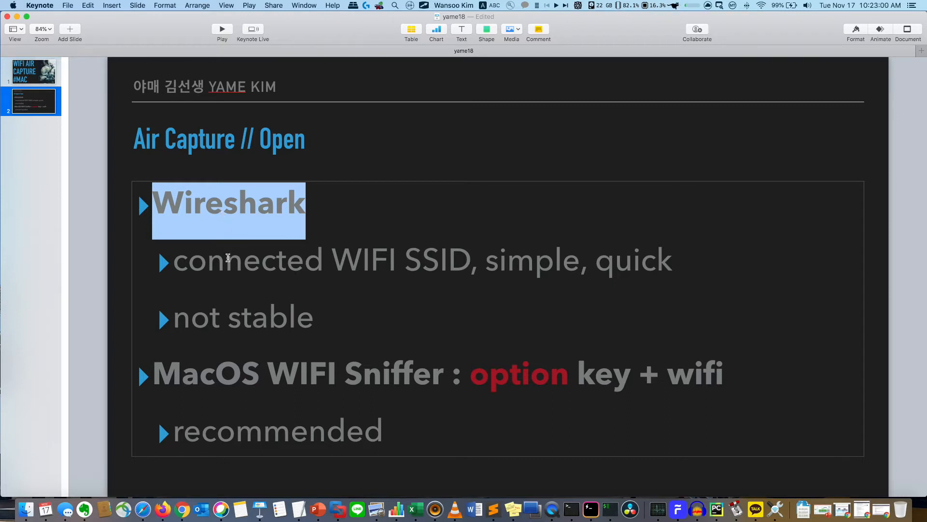
left_click(334, 260)
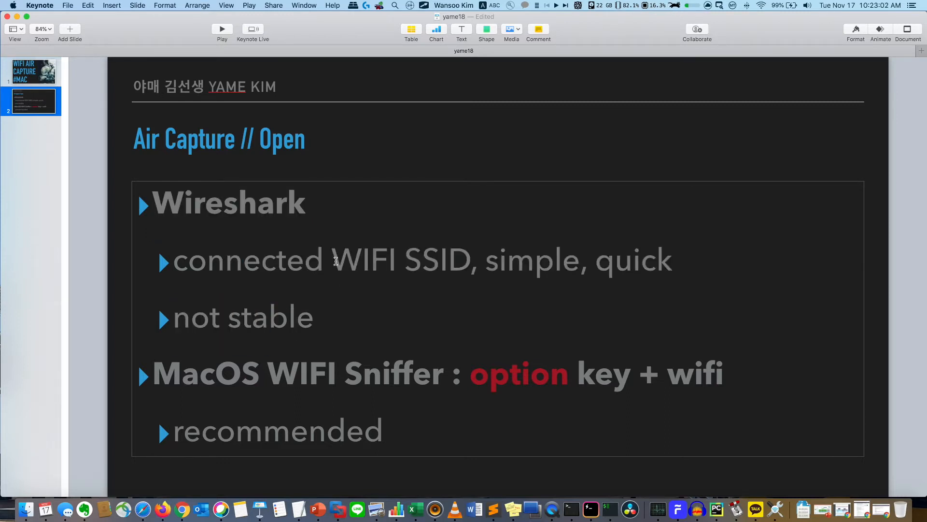
double_click(401, 260)
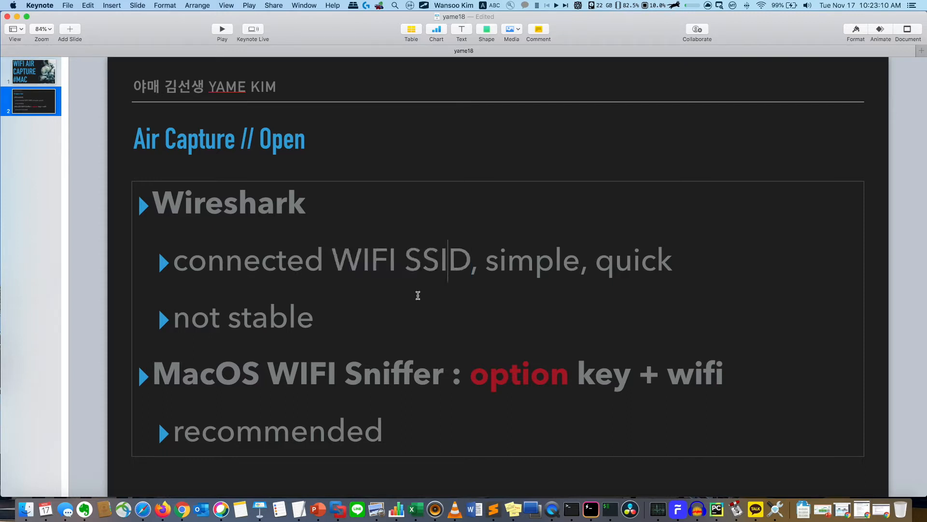
mouse_move(197, 400)
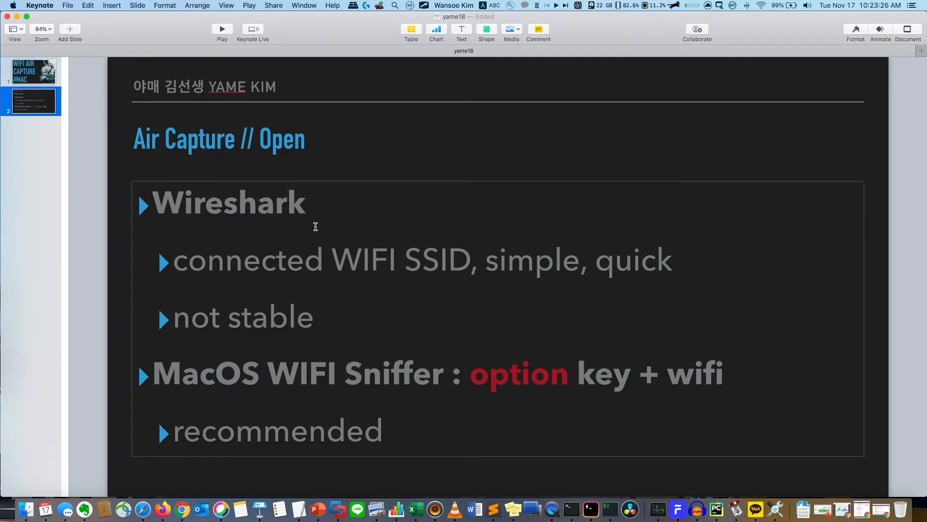
double_click(229, 203)
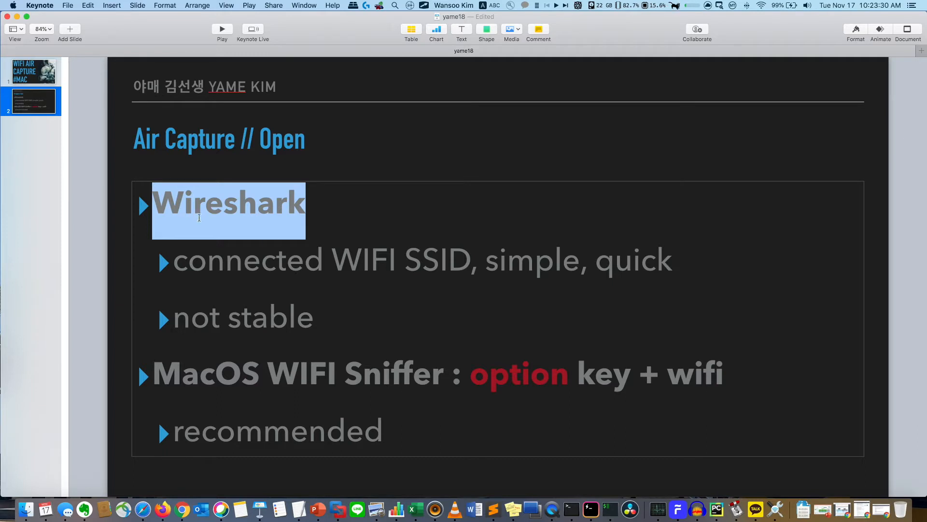
mouse_move(410, 266)
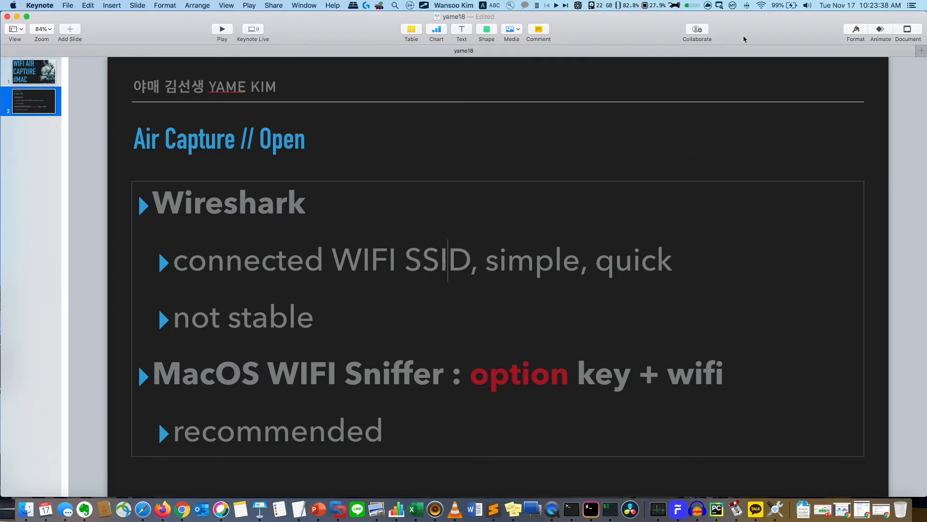
left_click(760, 5)
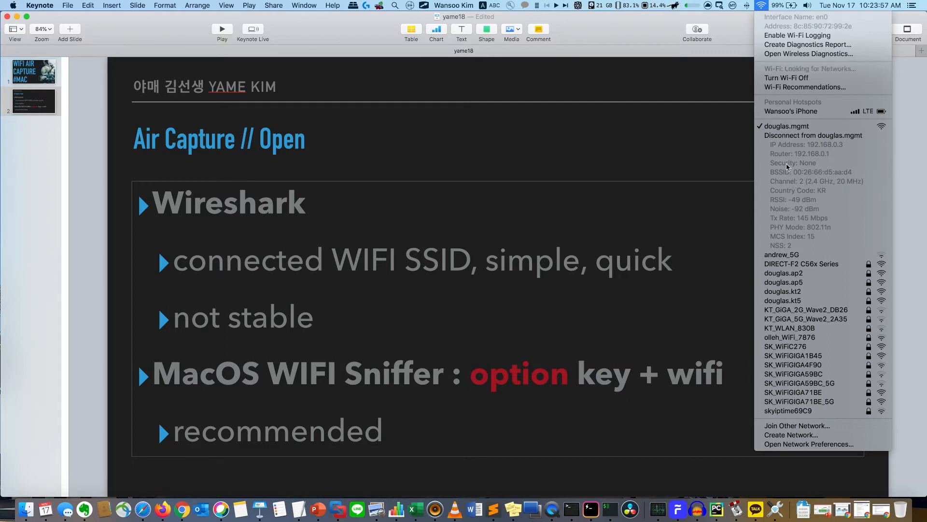
mouse_move(787, 126)
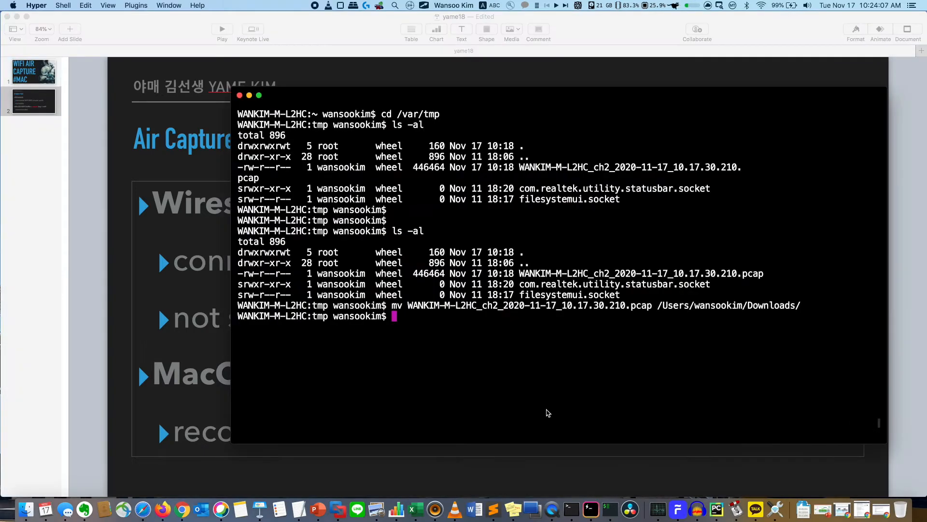
Ping the router at 192.168.0.1 and launch Wireshark from Spotlight.
type("ping 192.168.0.1")
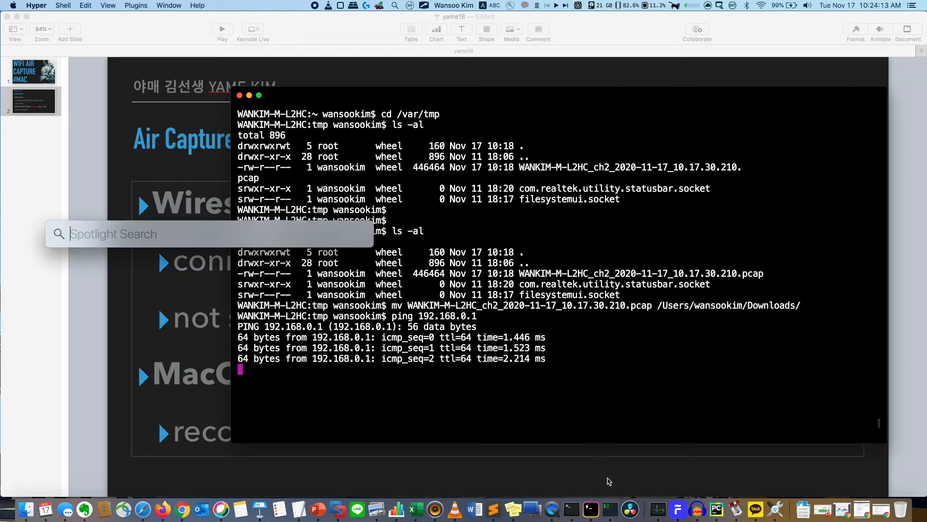
type("wireshark")
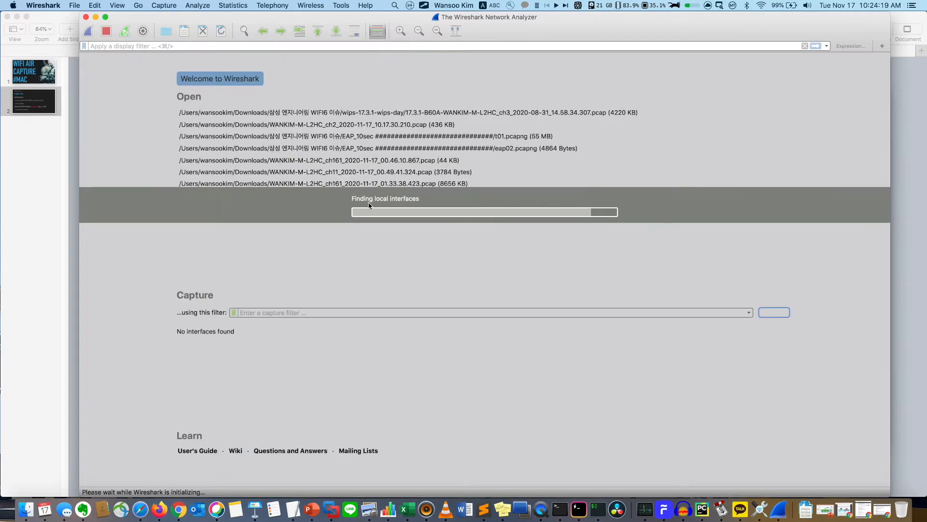
Set the Wi-Fi en0 link-layer header to 802.11 plus radiotap in Capture Options.
left_click(164, 5)
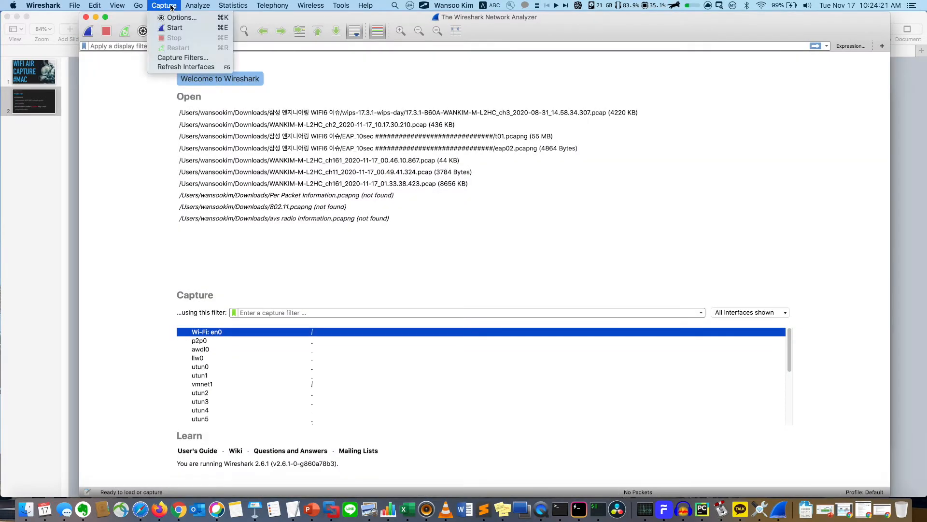
left_click(500, 233)
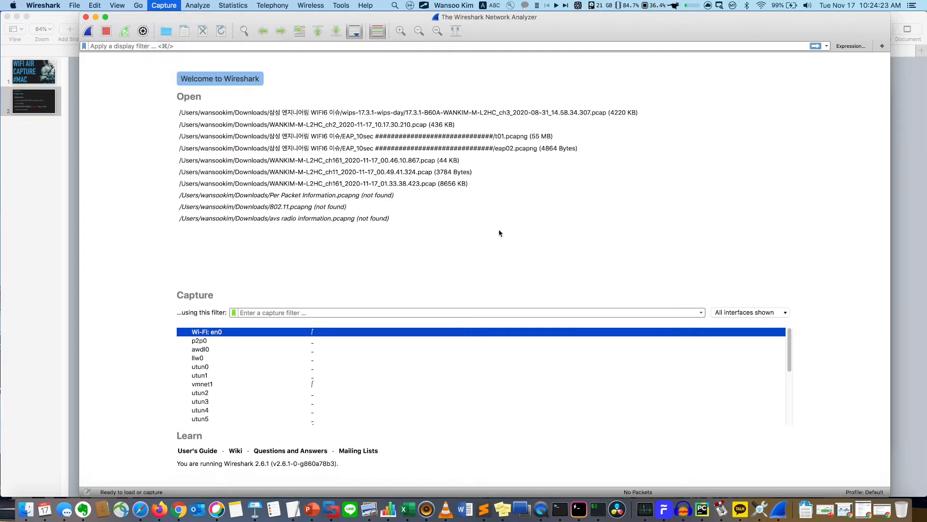
left_click(164, 5)
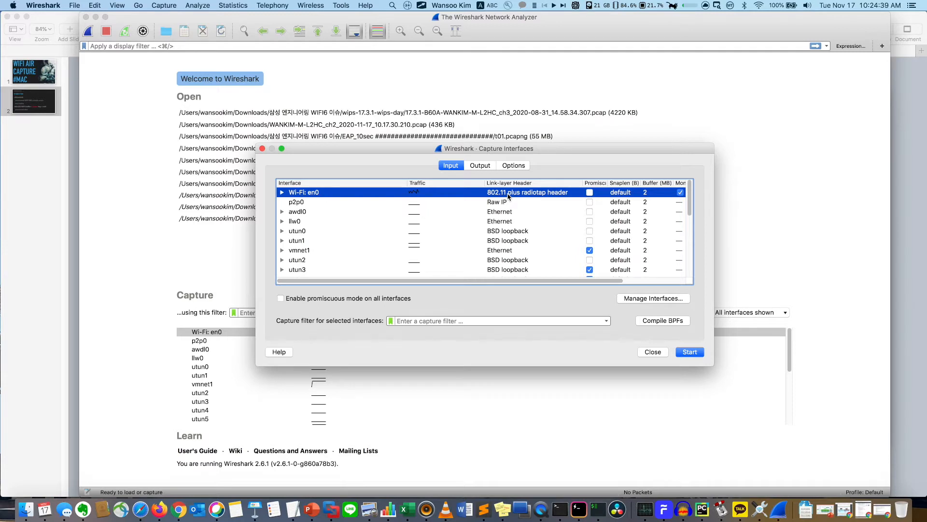
left_click(528, 192)
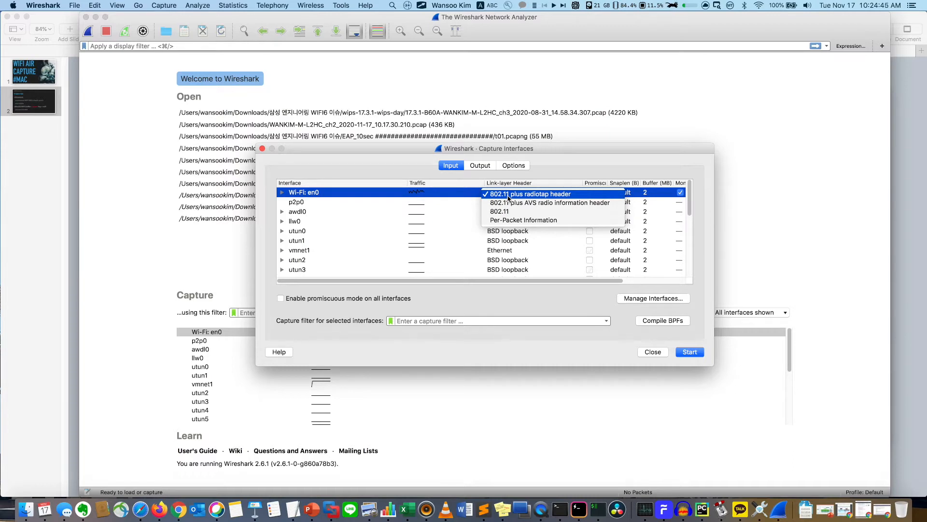
left_click(652, 351)
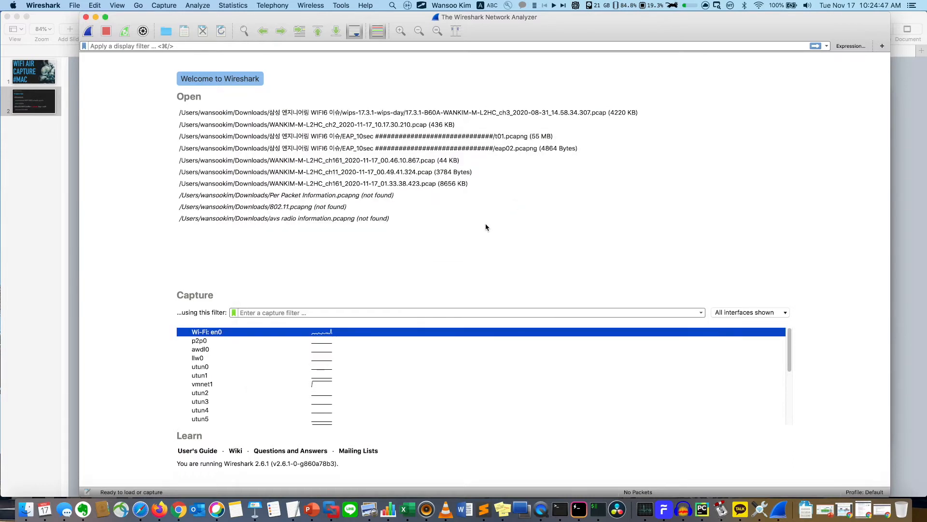
Start the live capture on the Wi-Fi en0 interface.
left_click(163, 5)
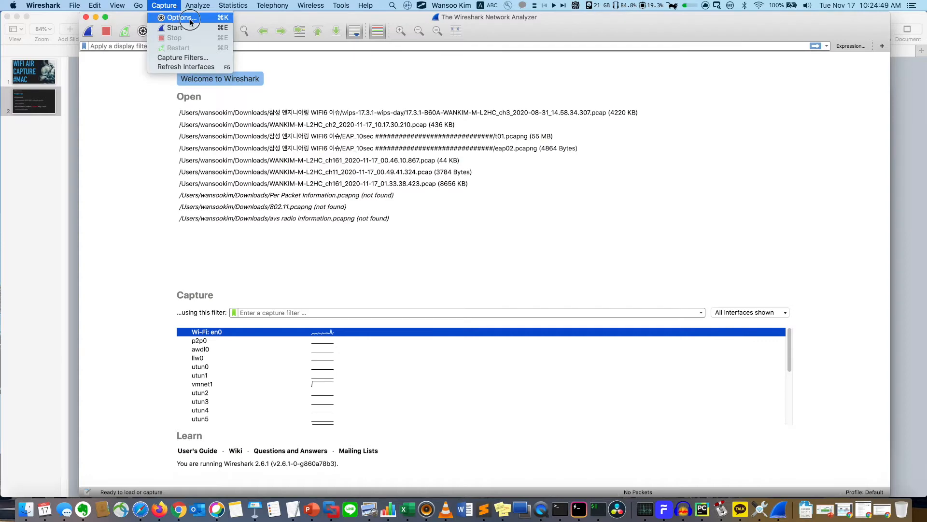
left_click(179, 17)
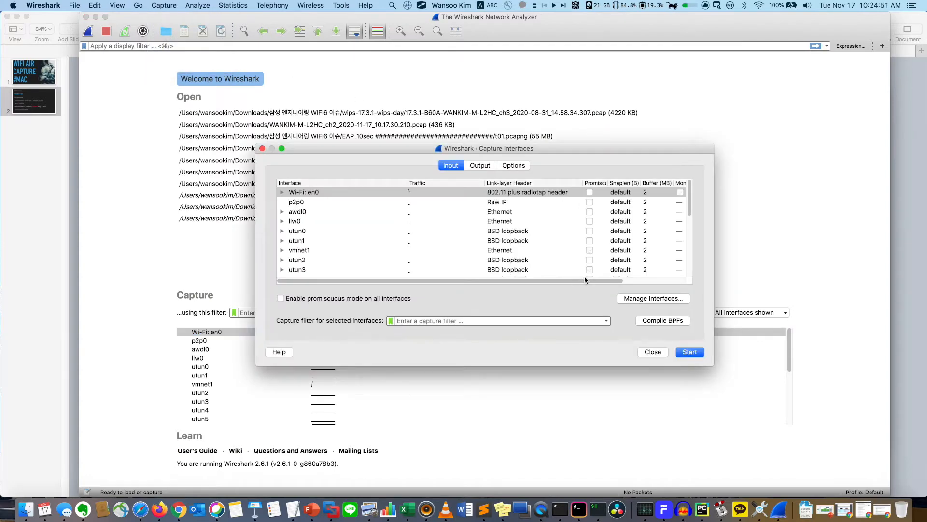
left_click(689, 352)
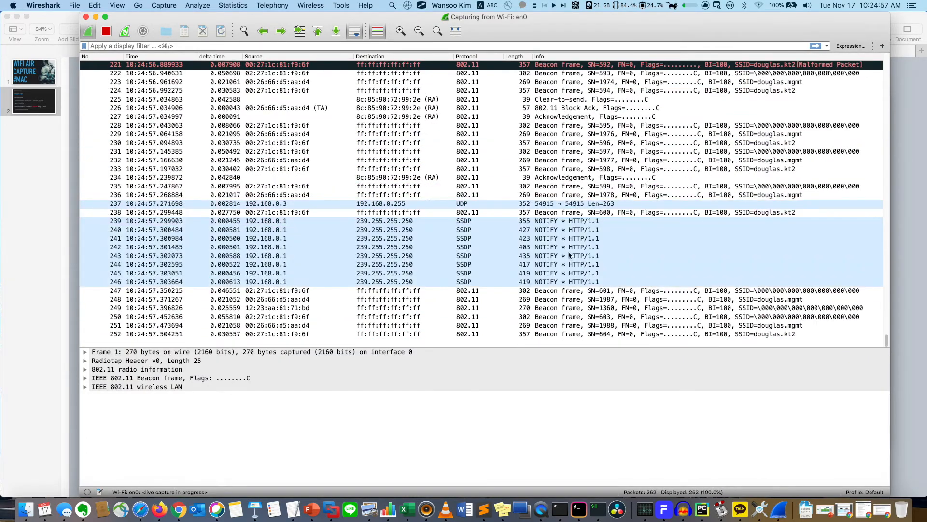
Stop the Wi-Fi capture and quit Wireshark without saving the packets.
left_click(106, 31)
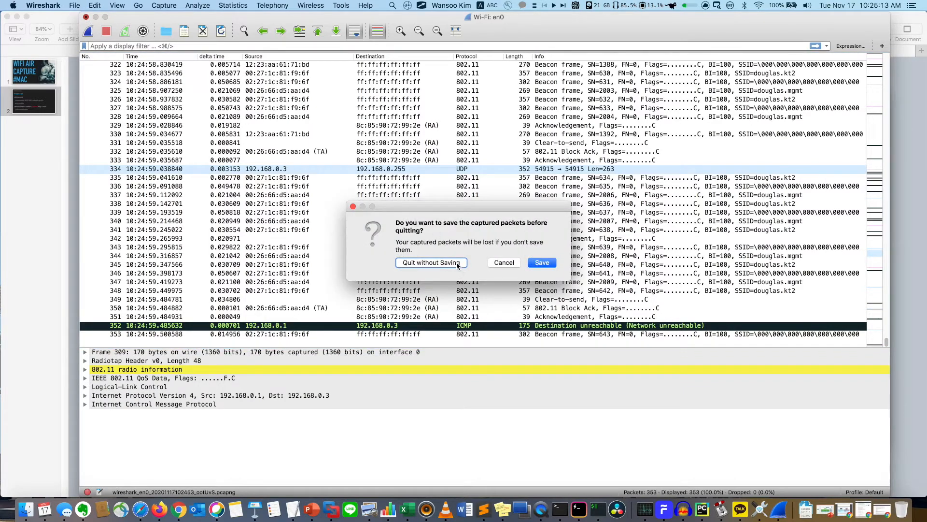
left_click(431, 262)
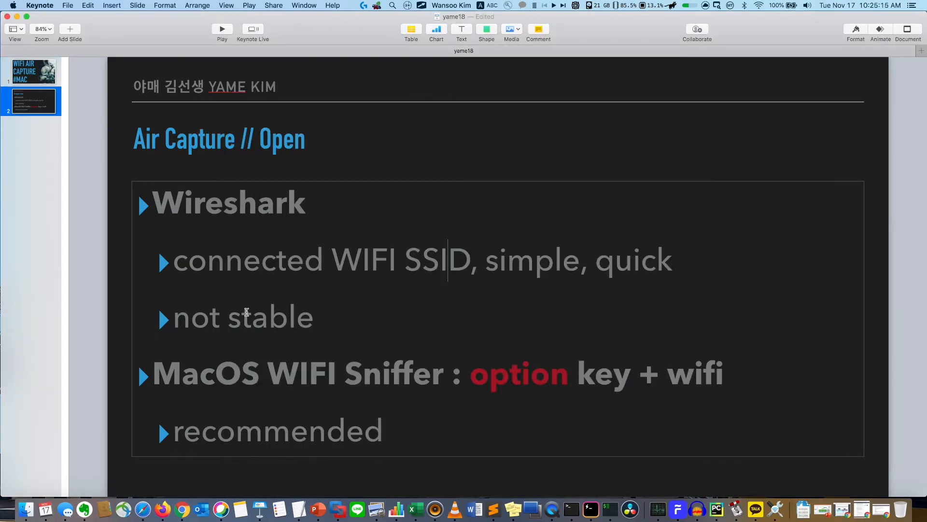
Select and deselect the 'MacOS WIFI Sniffer' text, then show extended Wi-Fi options.
double_click(168, 373)
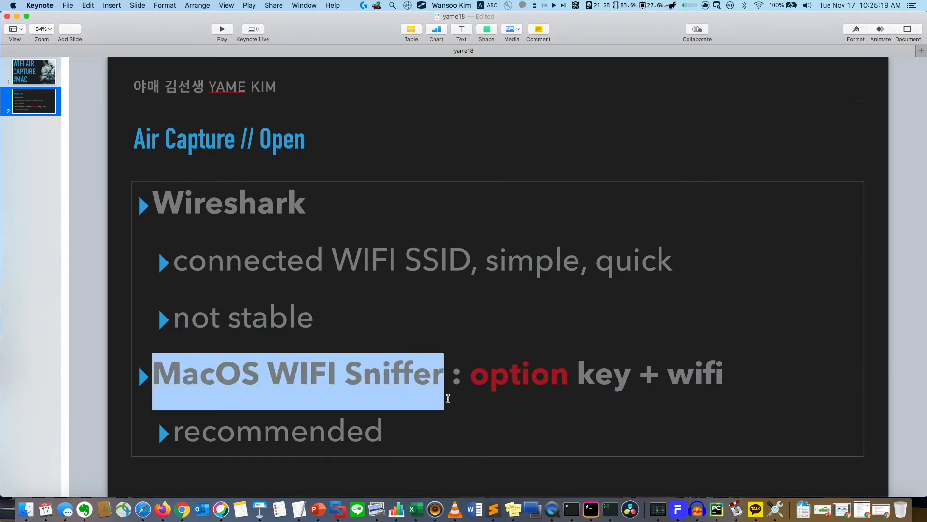
left_click(455, 399)
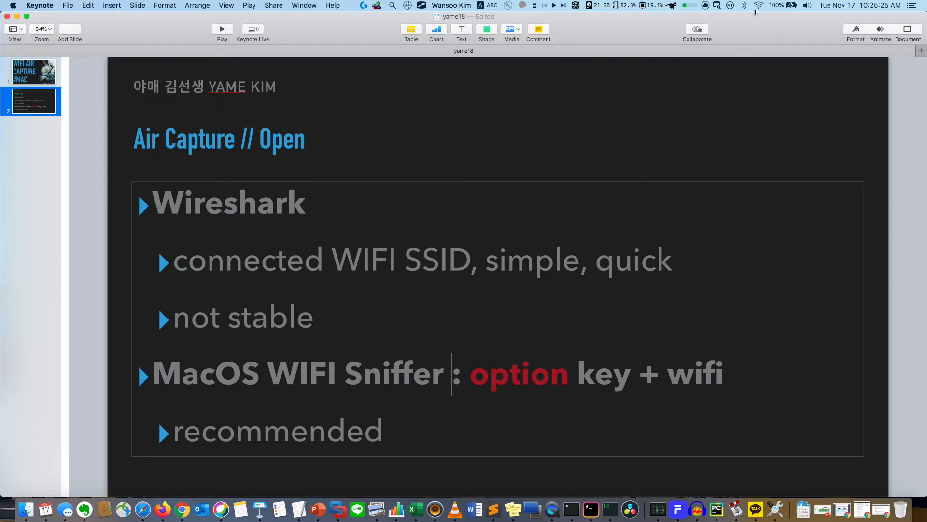
left_click(761, 5)
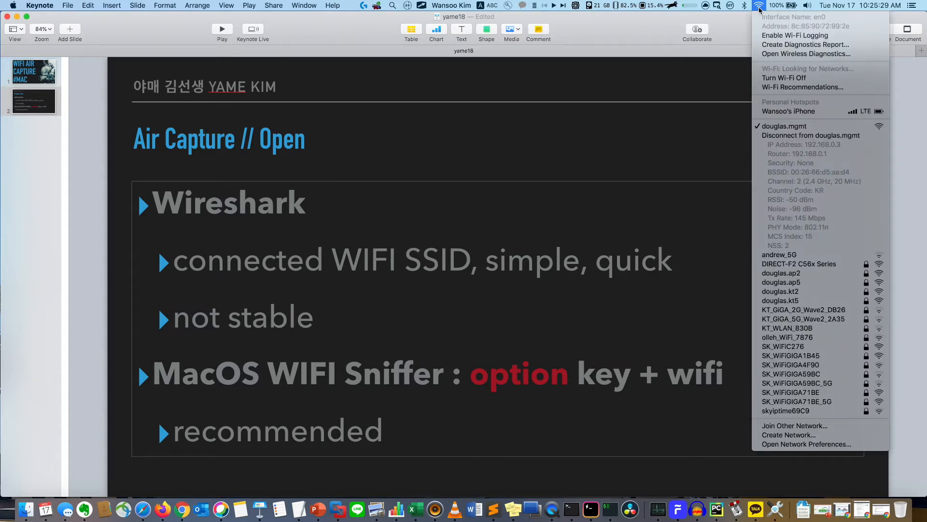
mouse_move(805, 53)
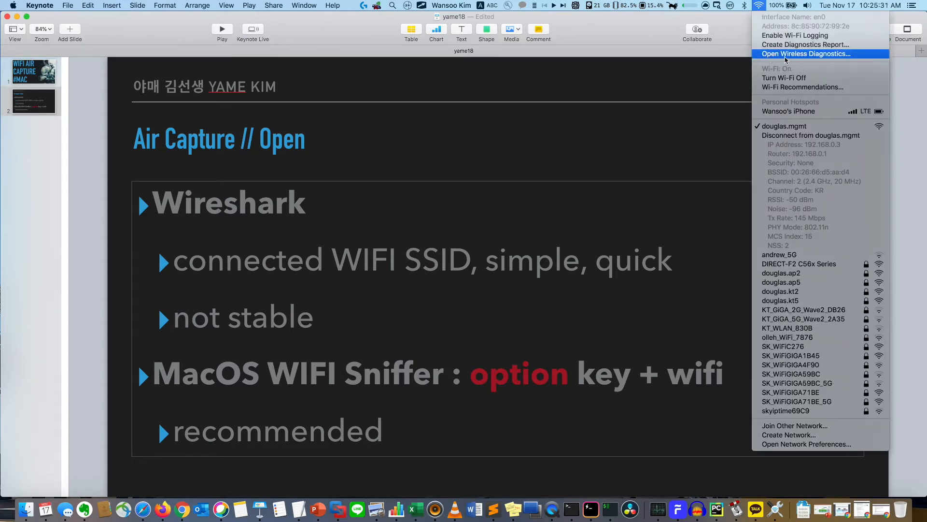
Start a Wireless Diagnostics sniffer on channel 2, 20 MHz, authorizing with the admin password.
left_click(805, 54)
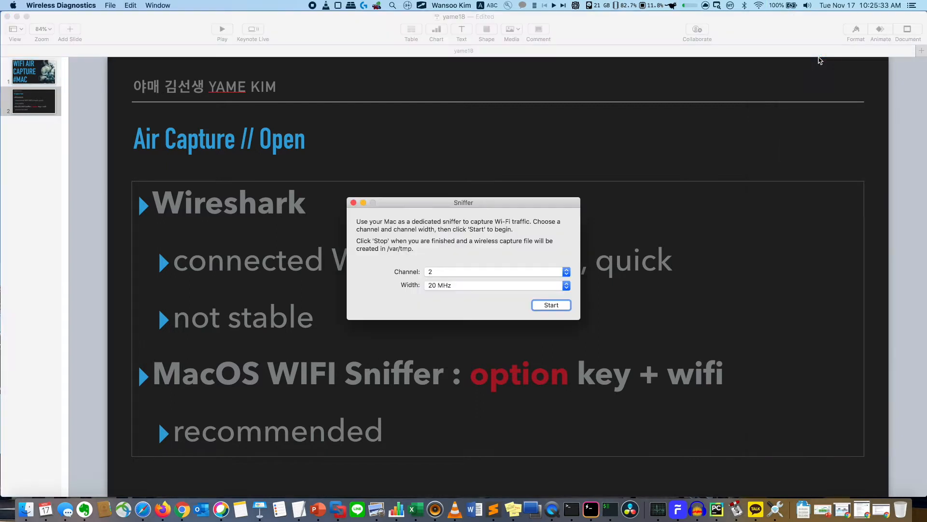
left_click_drag(464, 202, 436, 171)
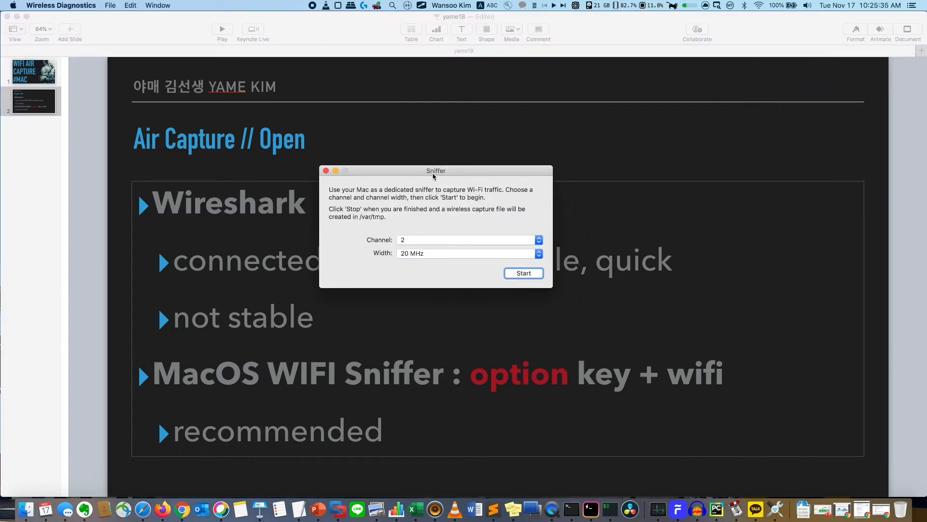
left_click(467, 240)
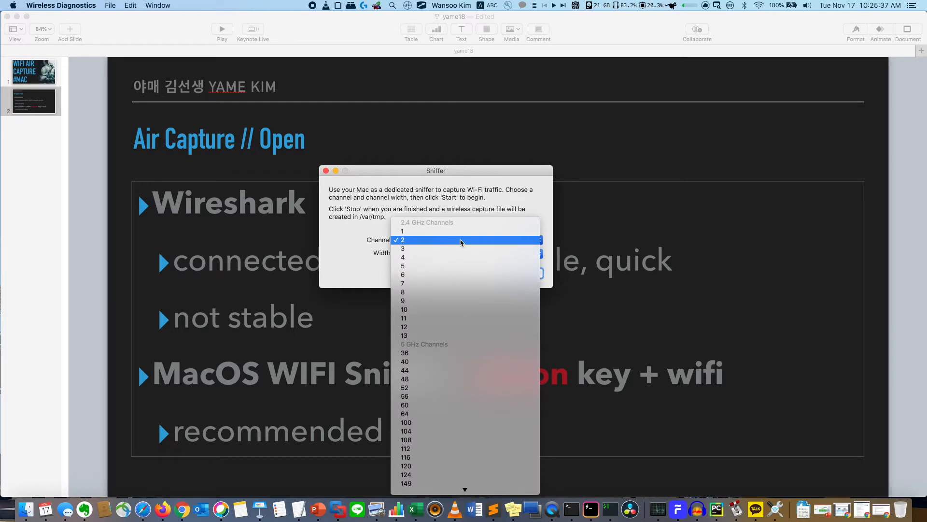
left_click(403, 240)
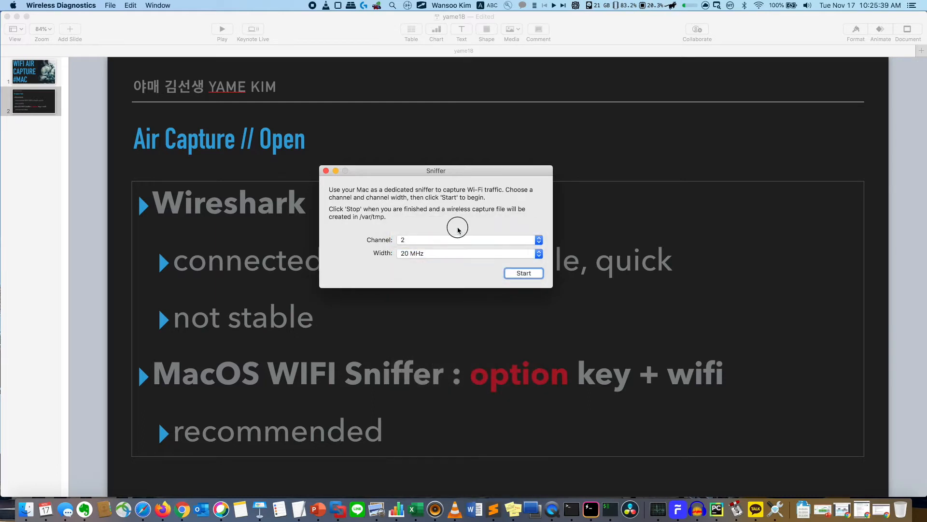
left_click(522, 273)
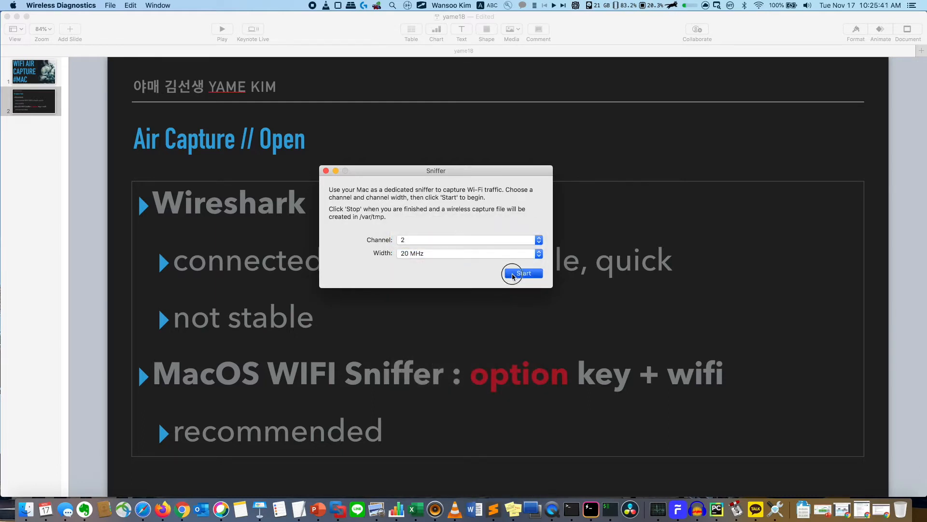
left_click(523, 272)
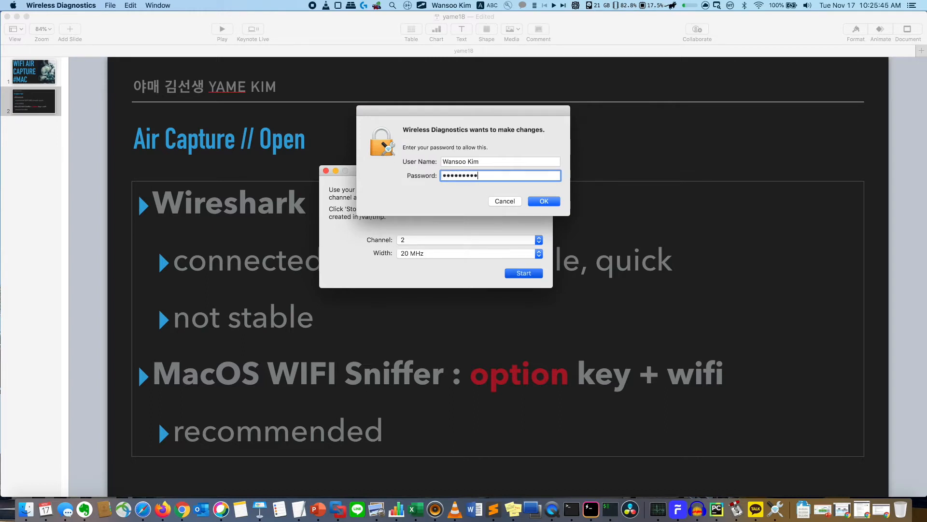
left_click(543, 201)
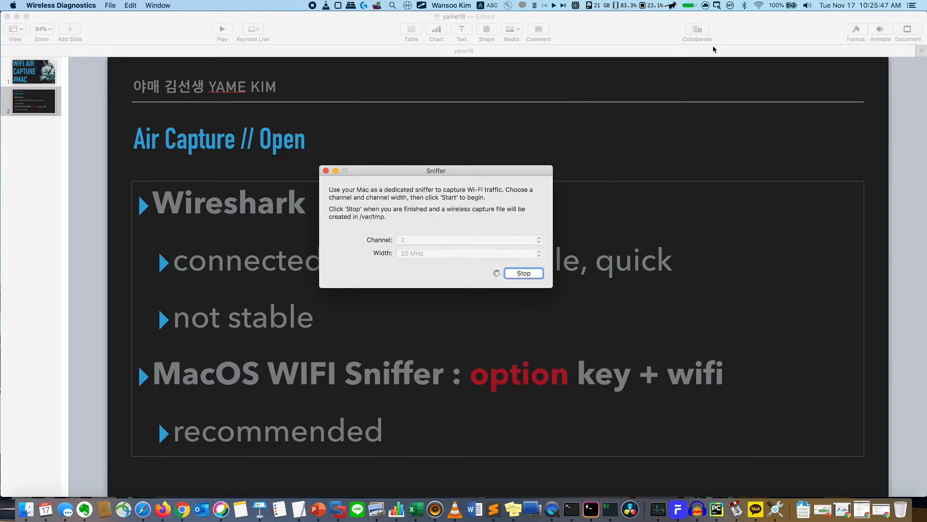
mouse_move(485, 227)
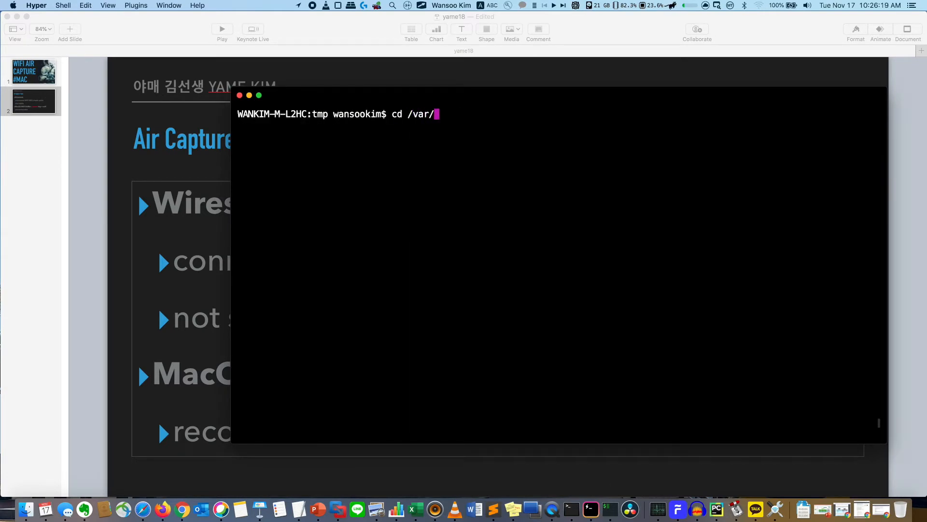
List /var/tmp and move WANKIM-M-L2HC_ch2_2020-11-17_10.25.46.838.pcap under /Users/wansookim.
type("ls -al")
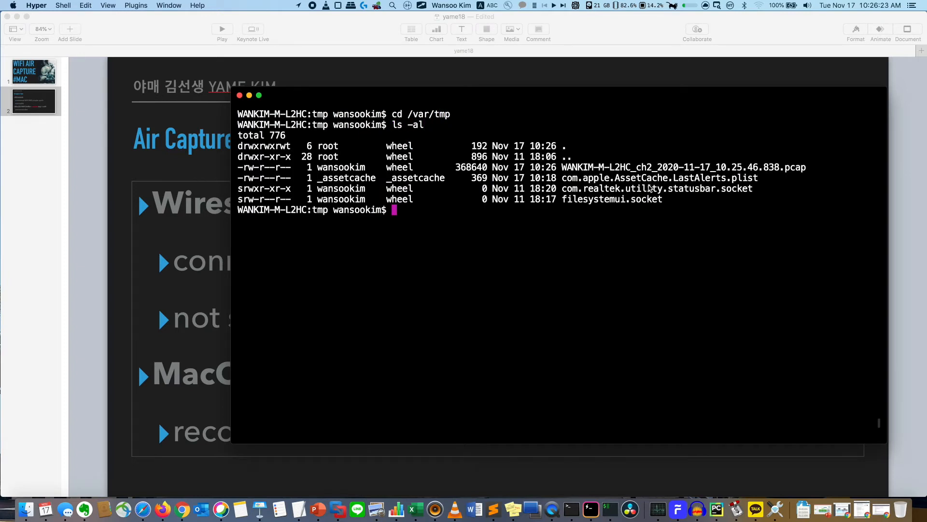
double_click(683, 167)
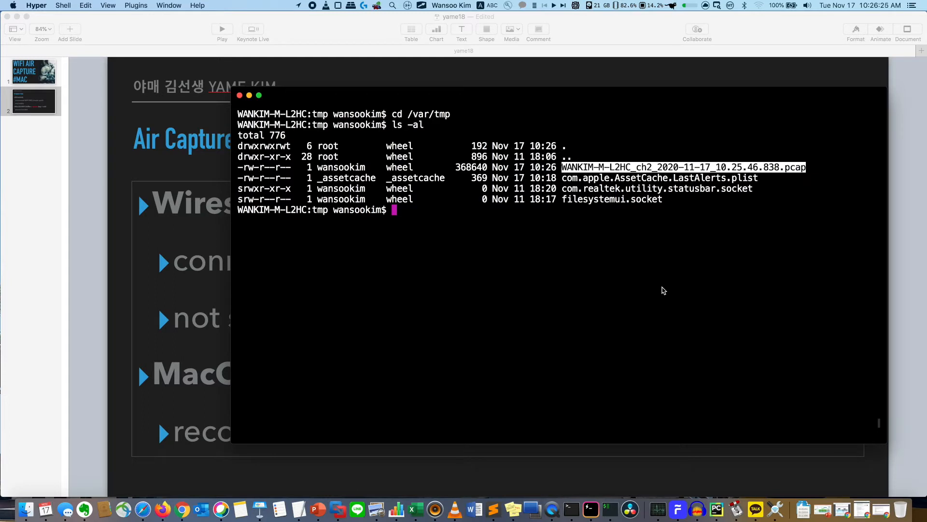
type("cd")
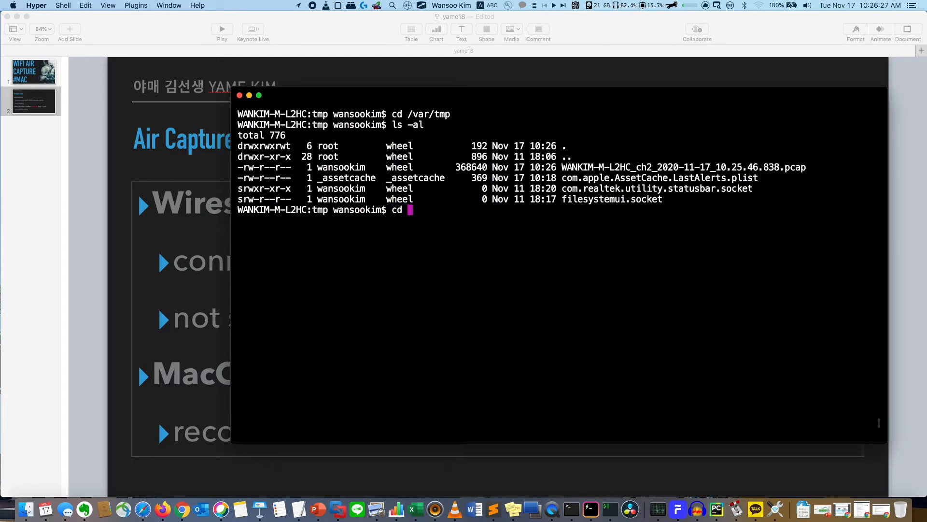
type("mv WANKIM-M-L2HC_ch2_2020-11-17_10.25.46.838.pcap /")
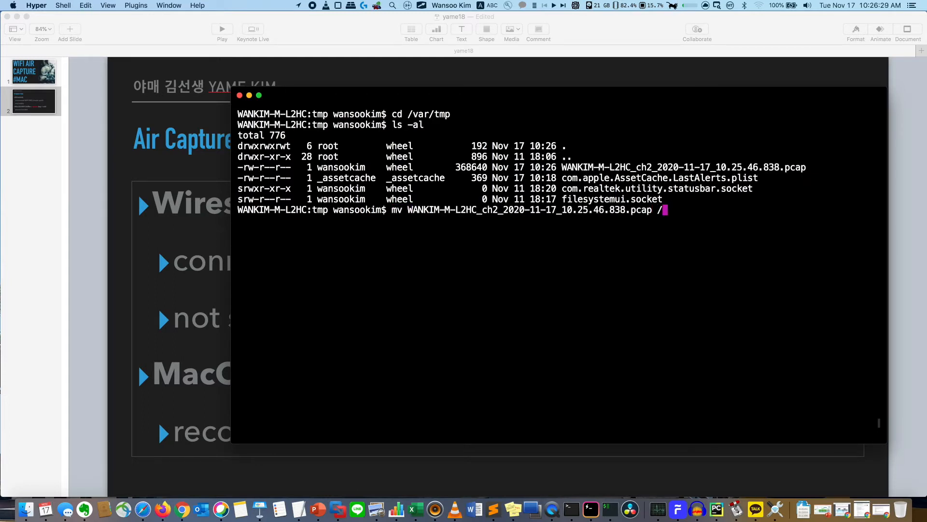
type("Users/")
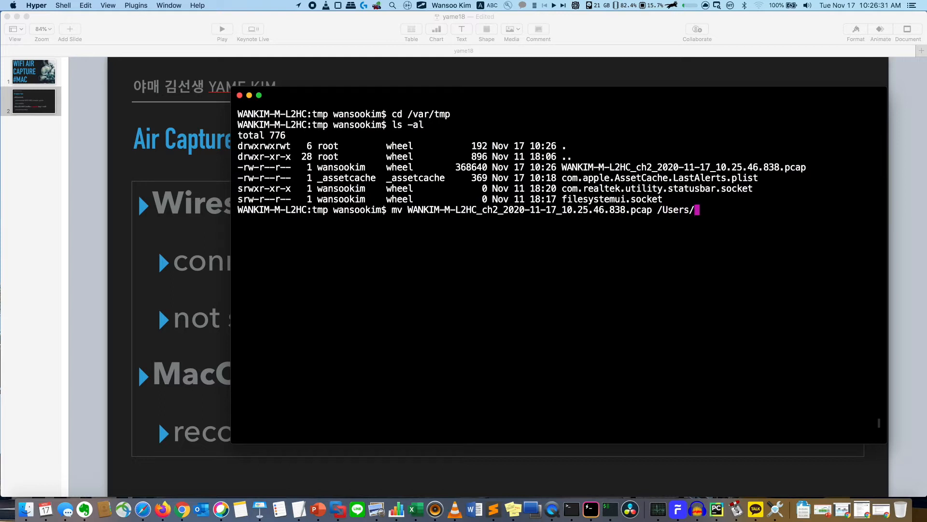
type("wansookim/D")
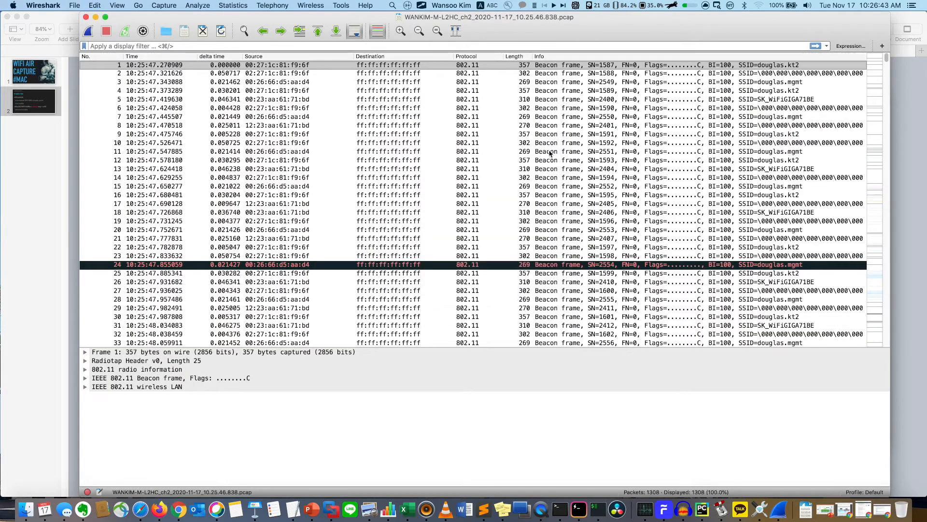
mouse_move(568, 313)
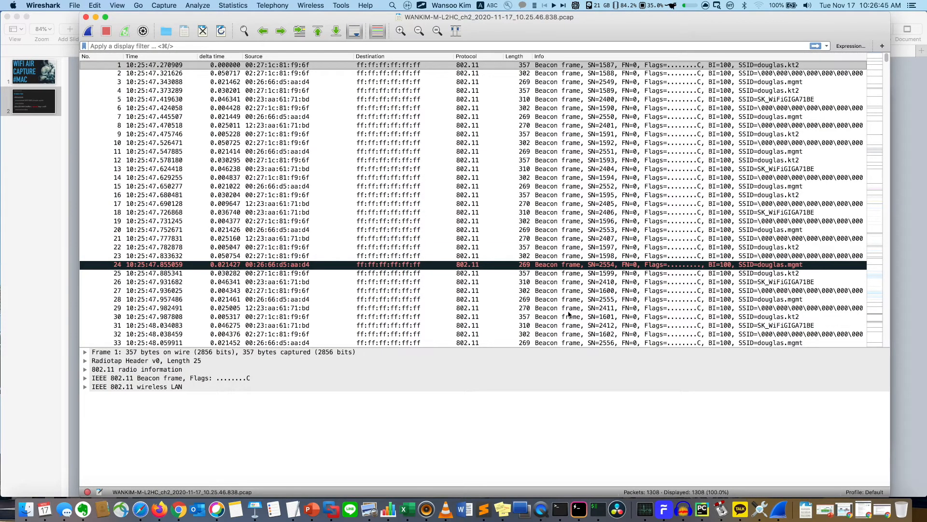
Scroll the packet list to the DHCP exchange and select the DHCP ACK from 192.168.0.1.
scroll("down", 3)
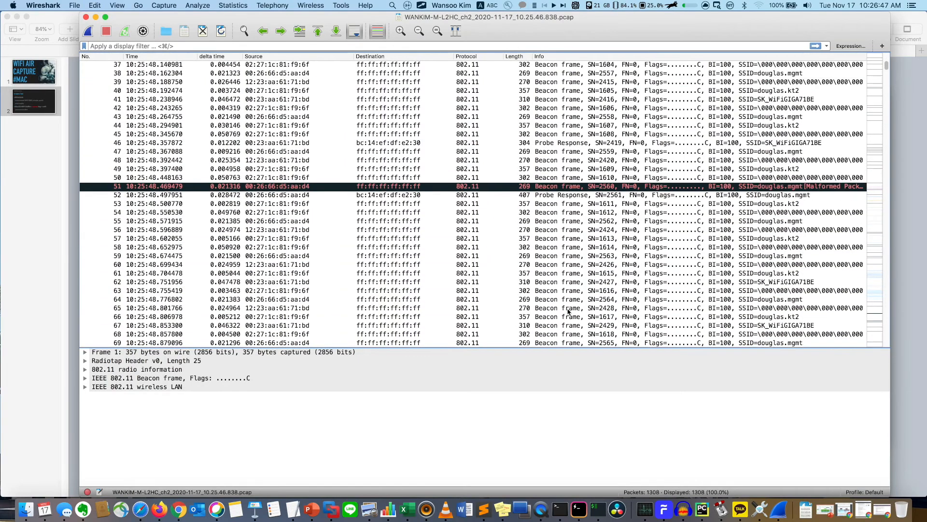
scroll("down", 3)
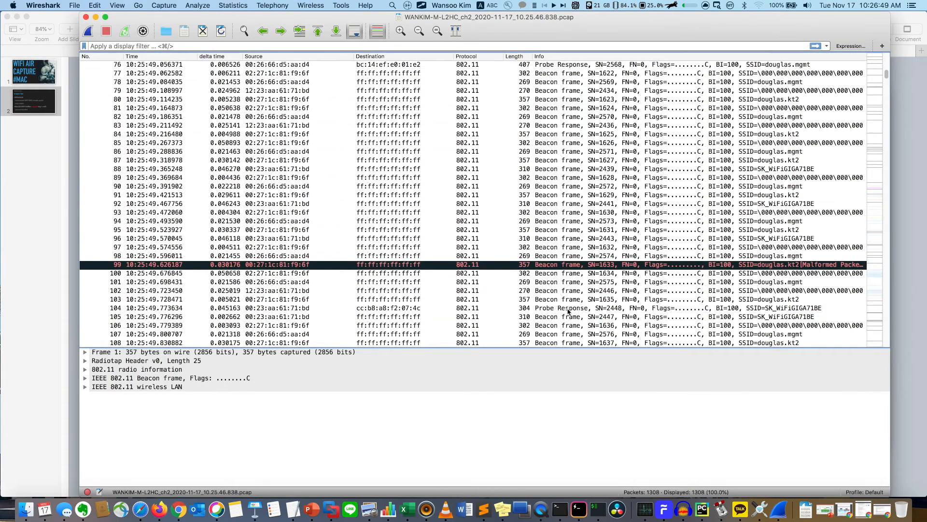
scroll("down", 3)
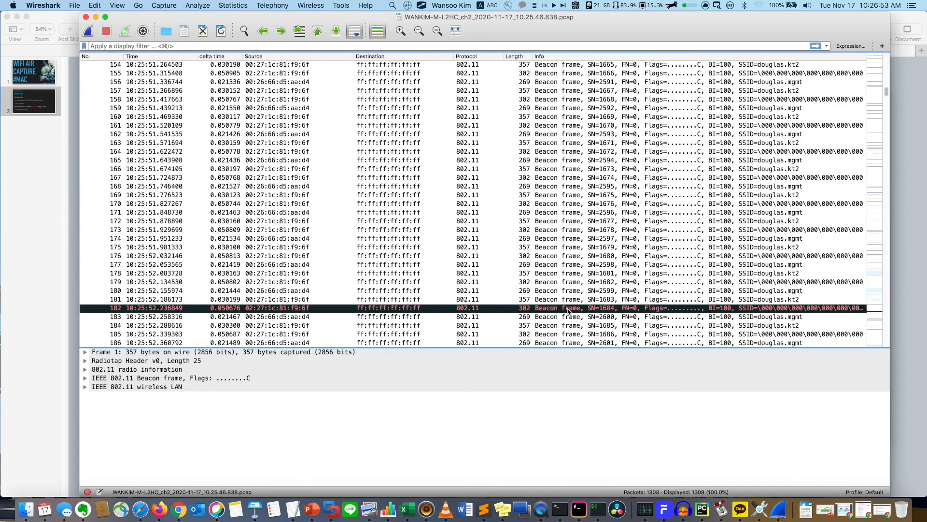
scroll("down", 3)
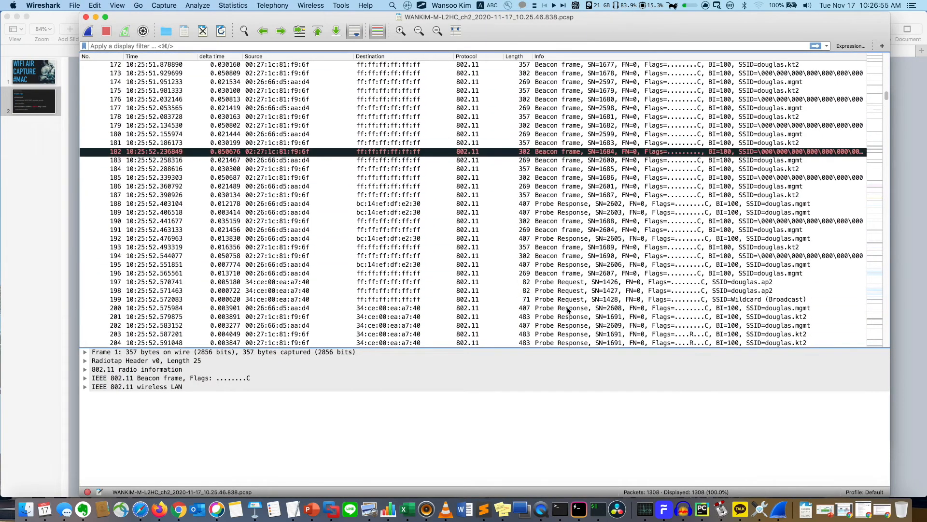
scroll("down", 3)
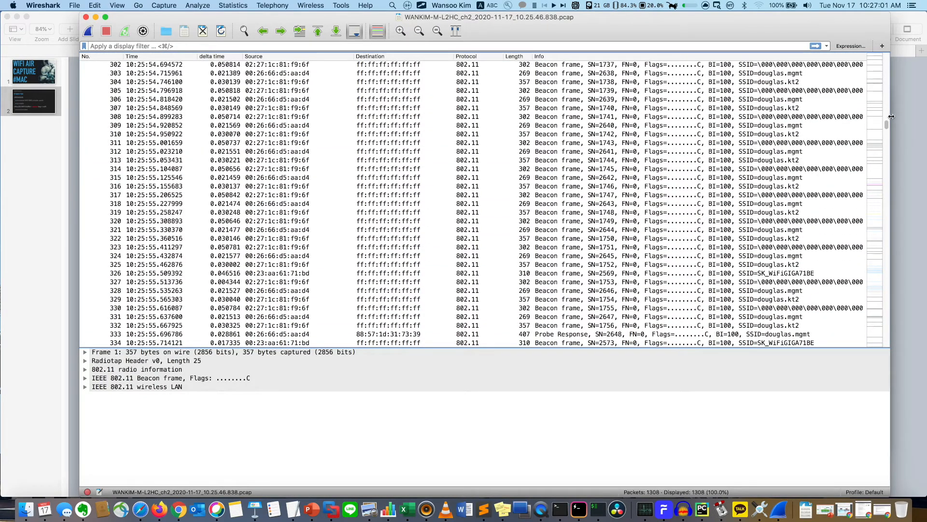
scroll("down", 3)
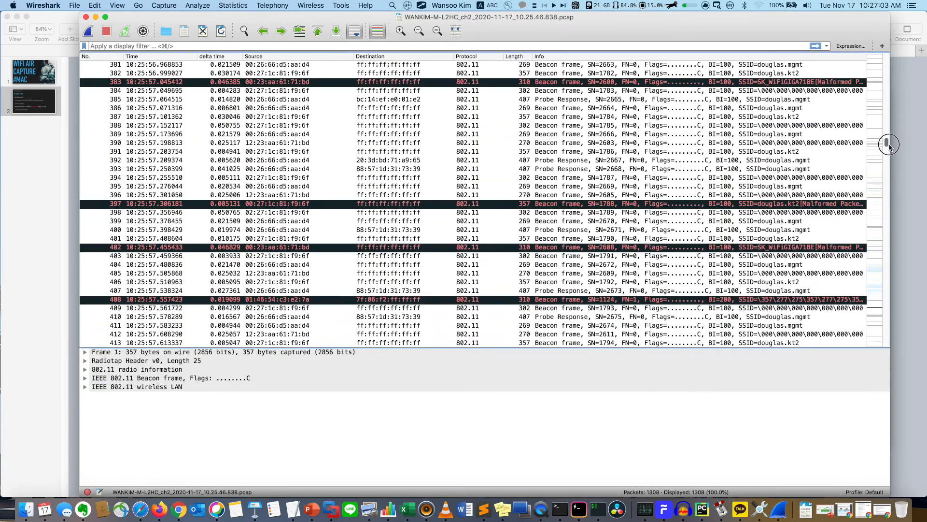
scroll("down", 3)
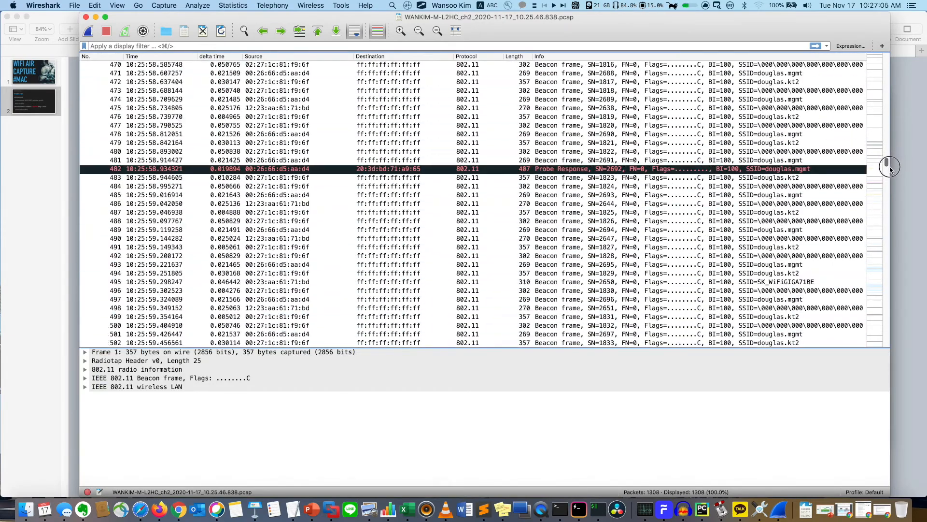
scroll("down", 3)
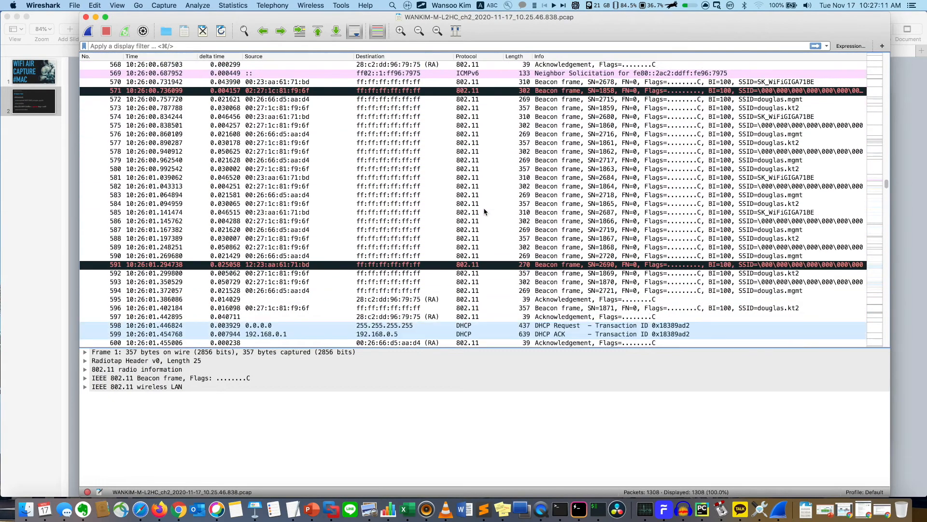
scroll("down", 3)
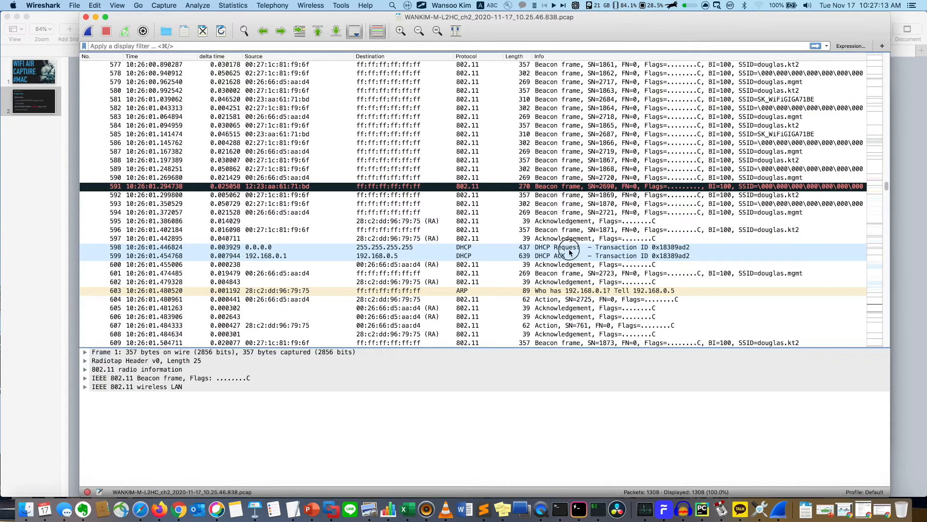
left_click(568, 247)
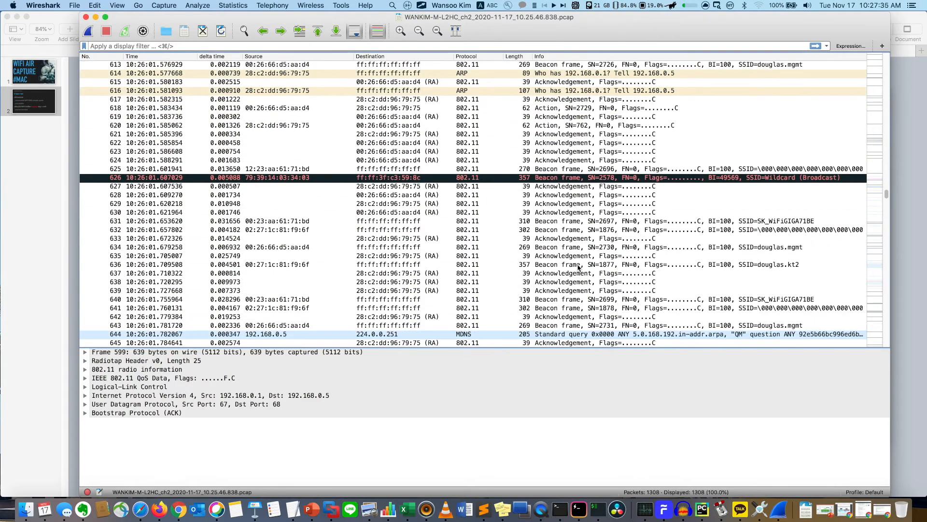
Scroll through the DHCP ACK packet's details.
scroll("down", 3)
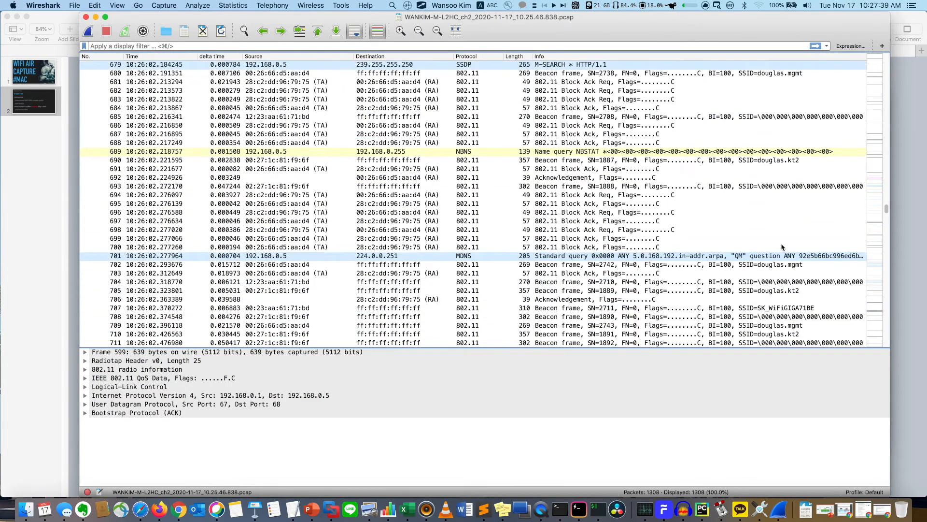
scroll("down", 3)
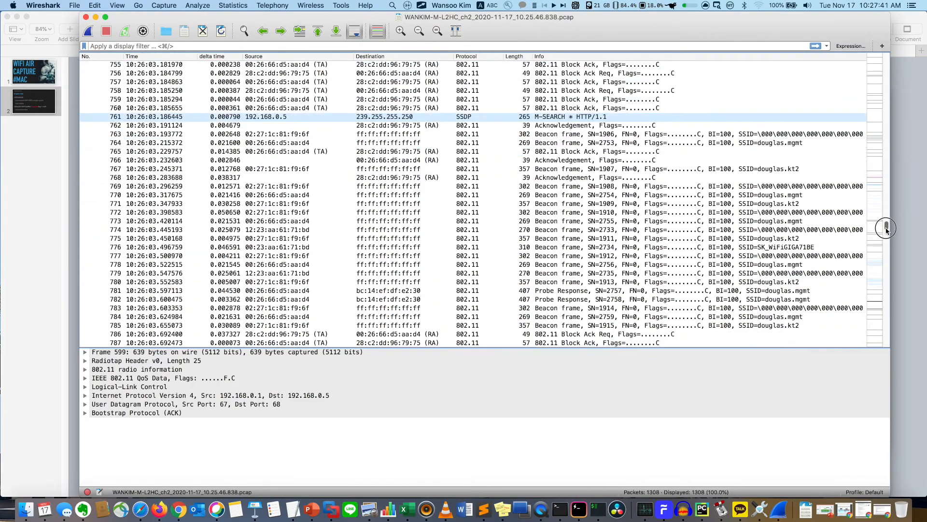
scroll("down", 3)
type("!wlan.fc.type_subtype == 0x0008")
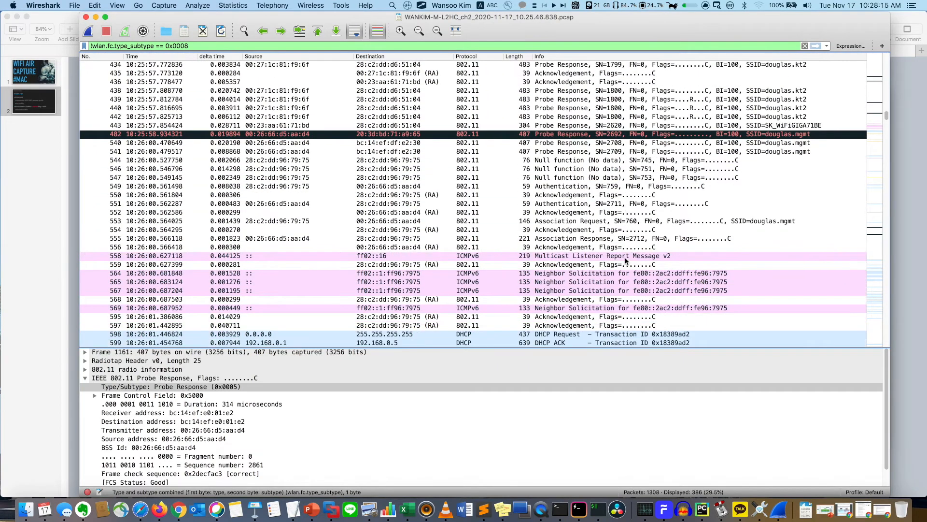
Inspect the Association Request frame, then the following ARP request's details.
left_click(355, 221)
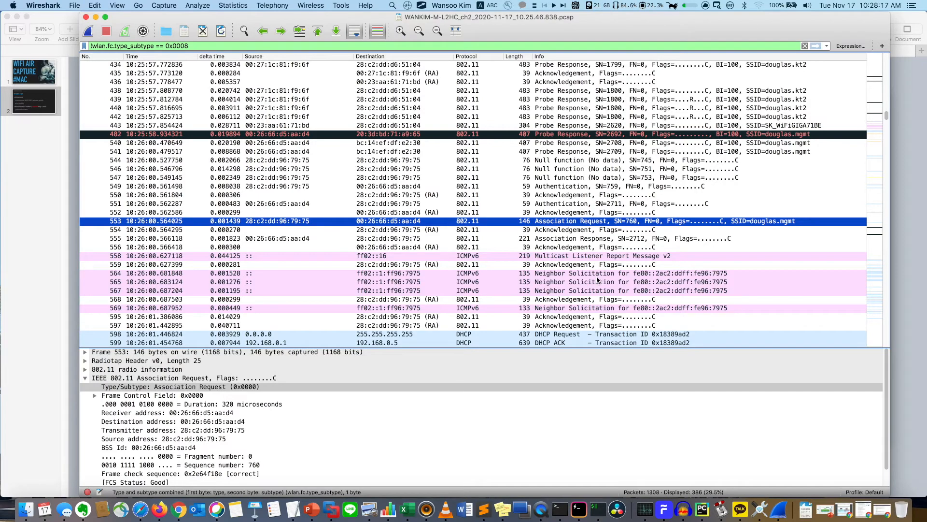
left_click(355, 265)
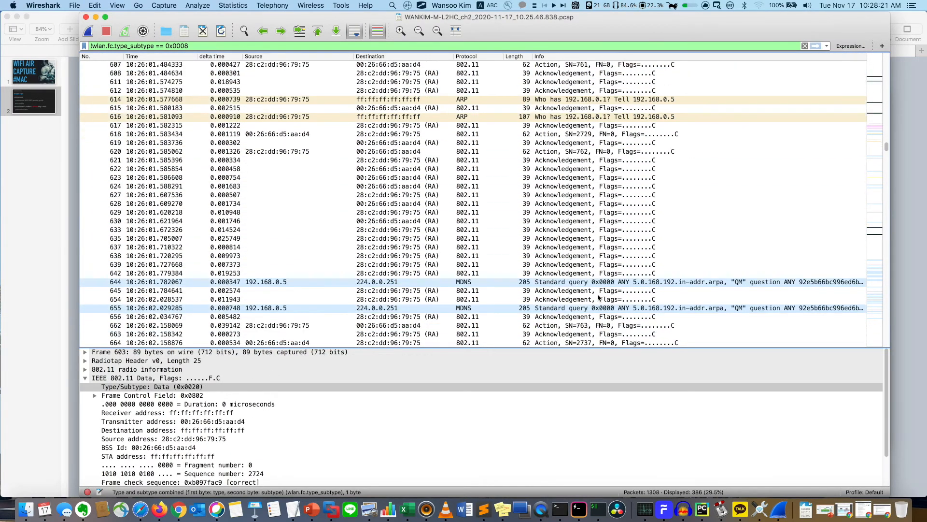
scroll("down", 3)
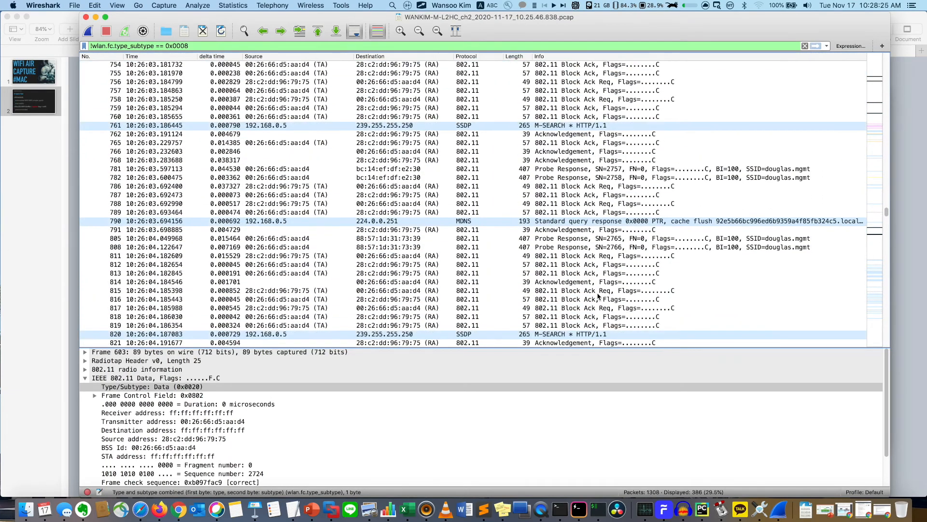
scroll("down", 3)
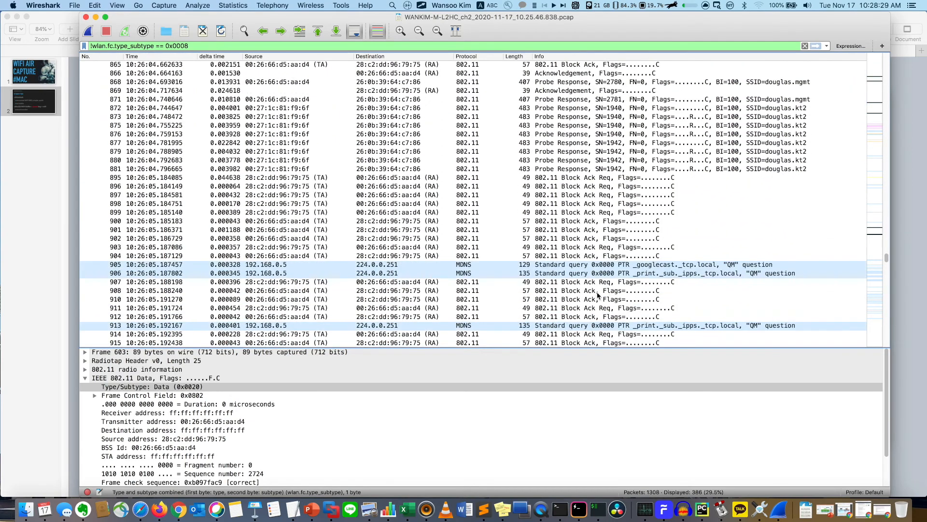
scroll("down", 3)
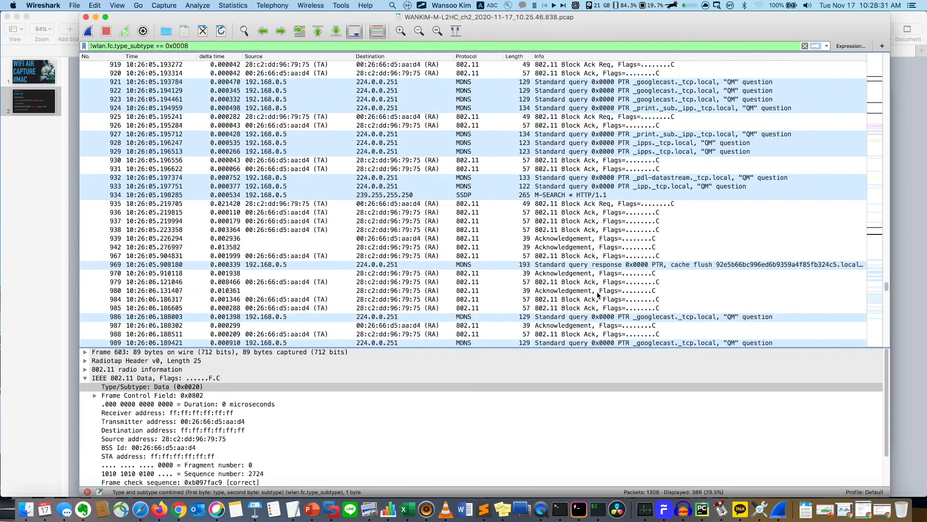
scroll("down", 3)
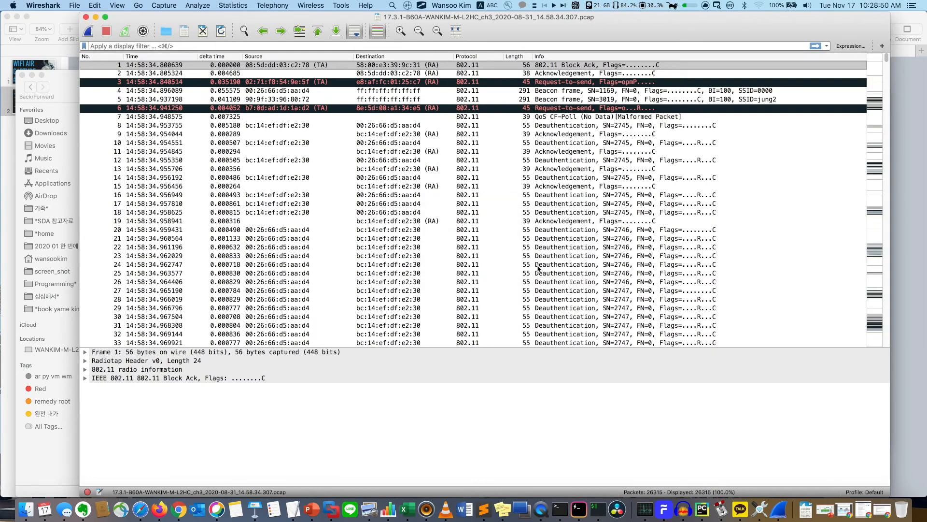
mouse_move(487, 239)
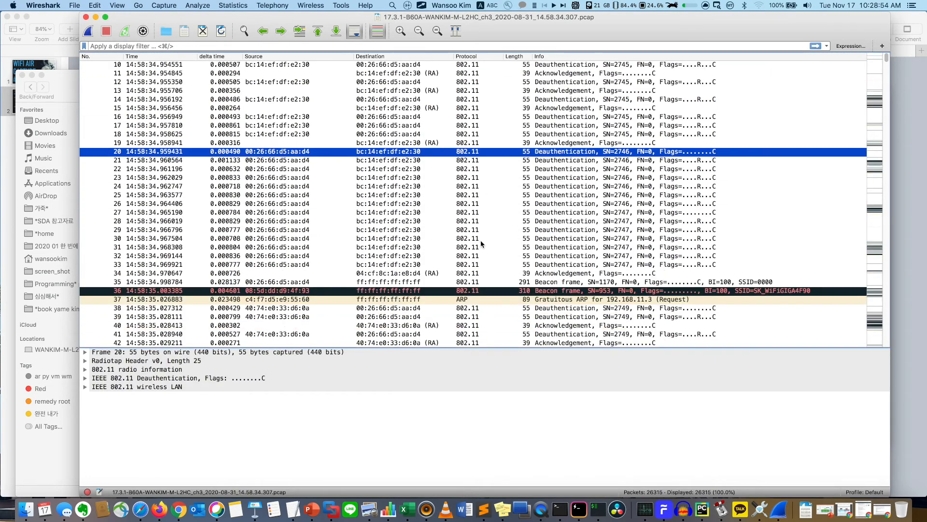
mouse_move(231, 370)
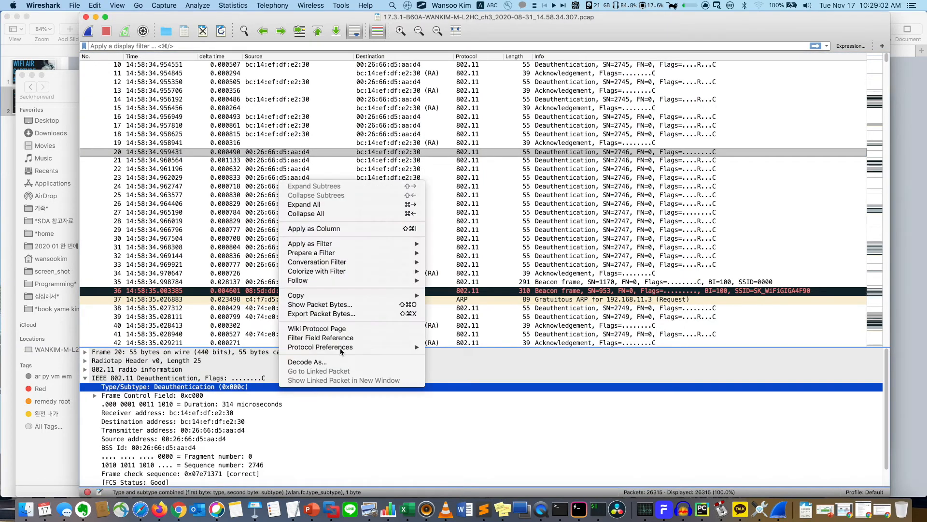
Apply a Type/Subtype filter showing only the channel-3 capture's deauthentication frames.
left_click(309, 243)
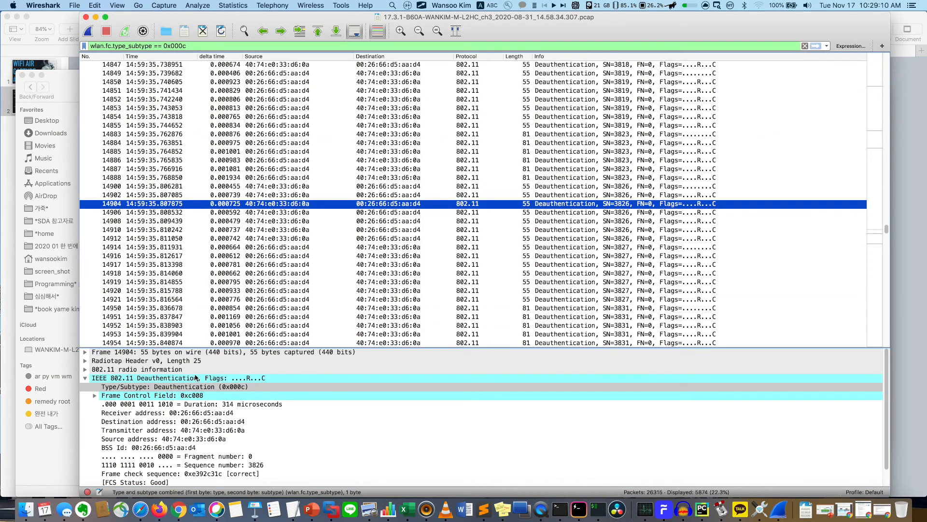
Add receiver address 00:26:66:d5:aa:d4 to the deauthentication filter via Apply as Filter > …and Selected.
right_click(165, 412)
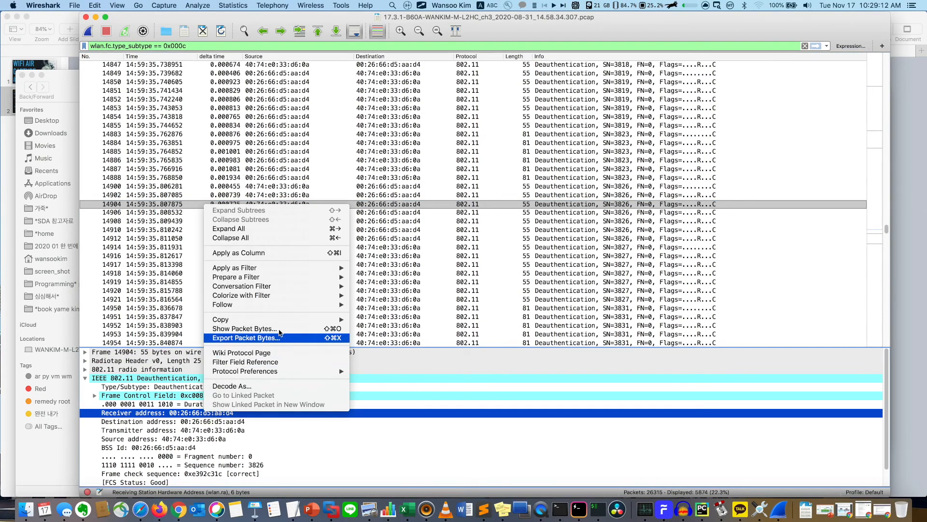
mouse_move(239, 267)
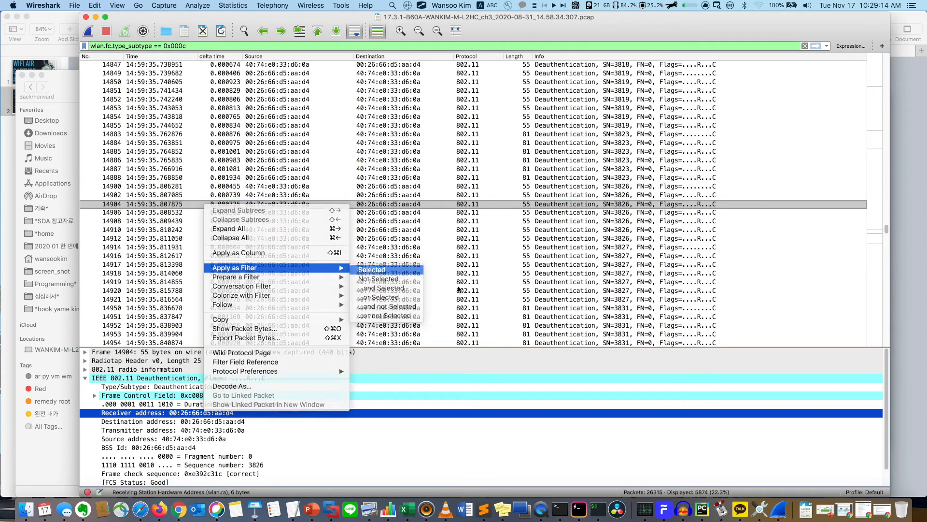
left_click(371, 269)
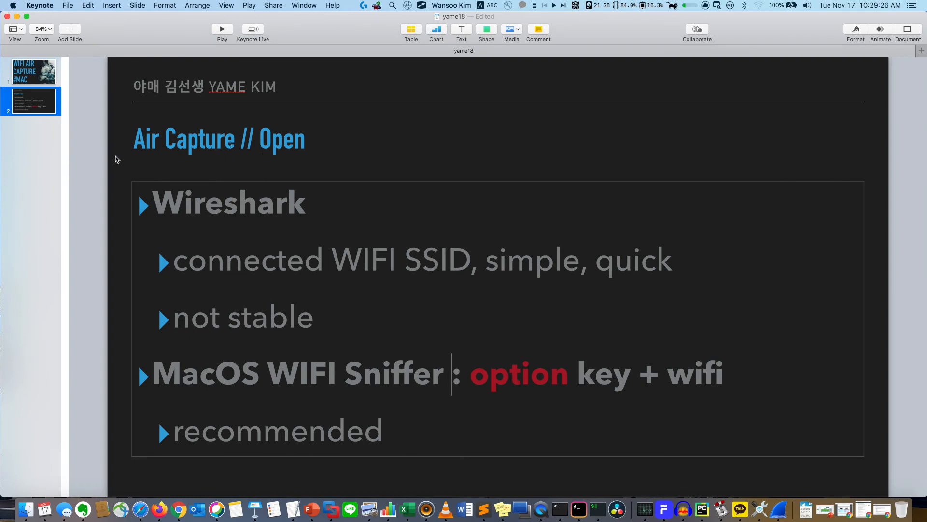
Select and then deselect the "Air Capture // Open" title on Keynote slide 2.
left_click(219, 140)
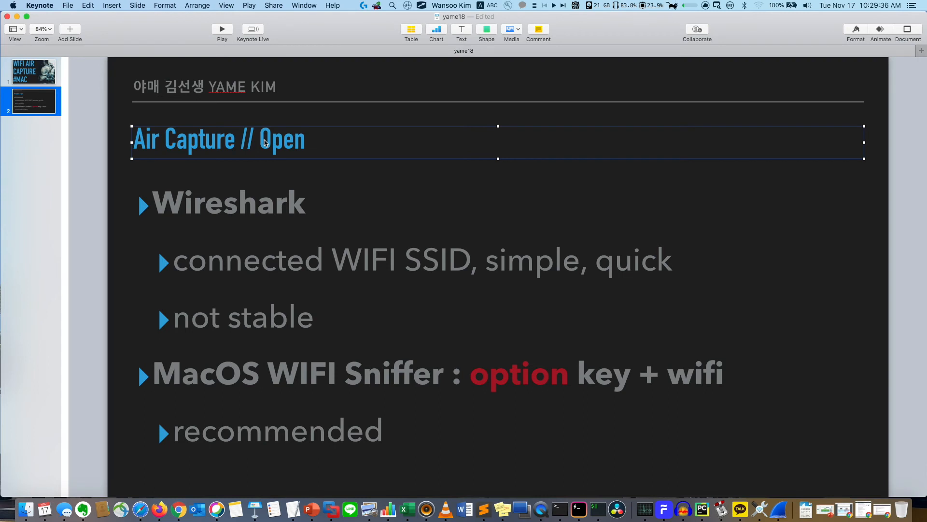
left_click(105, 174)
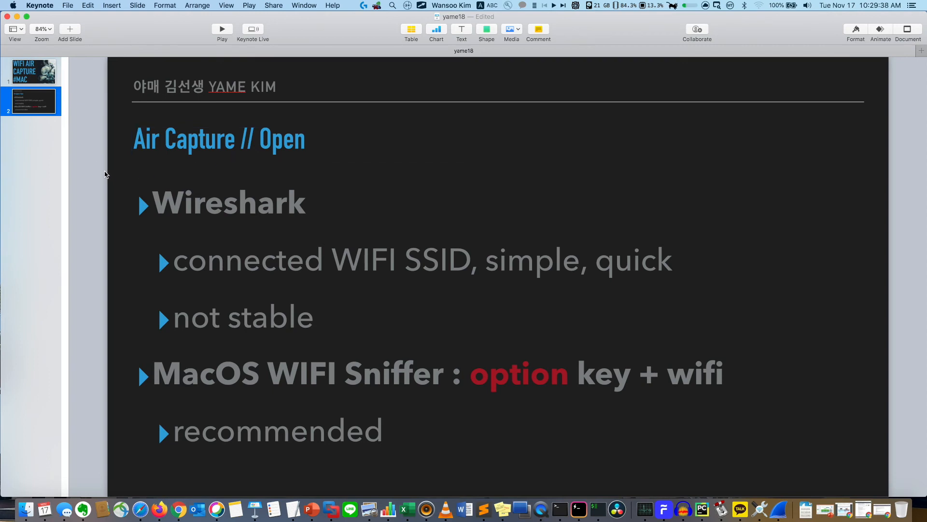